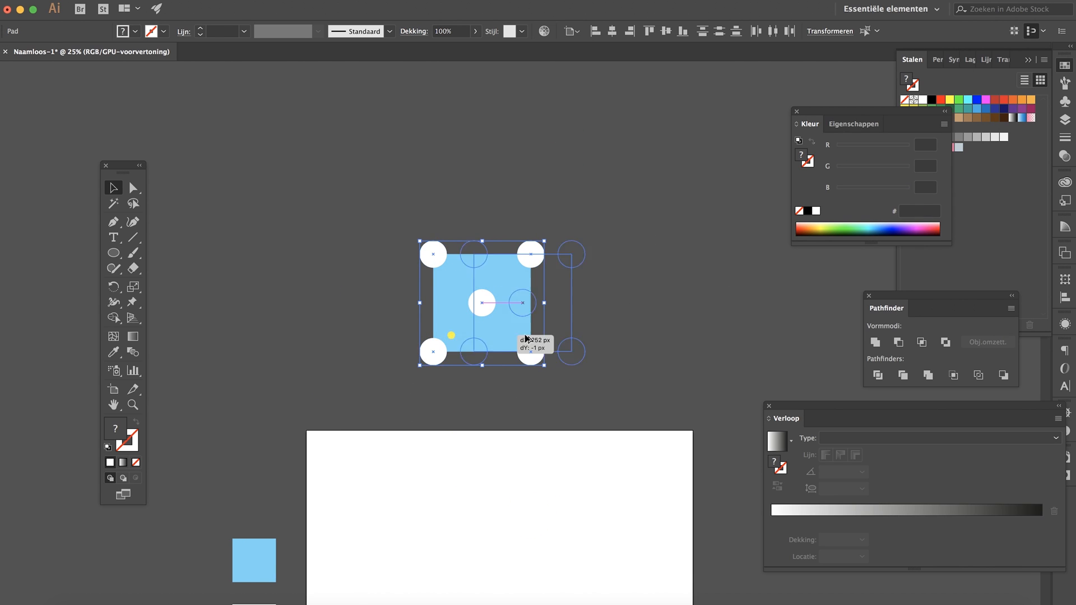
- Place a duplicate of the blue dotted tile to the right of the original
{"action": "left_click", "coordinate": [876, 375]}
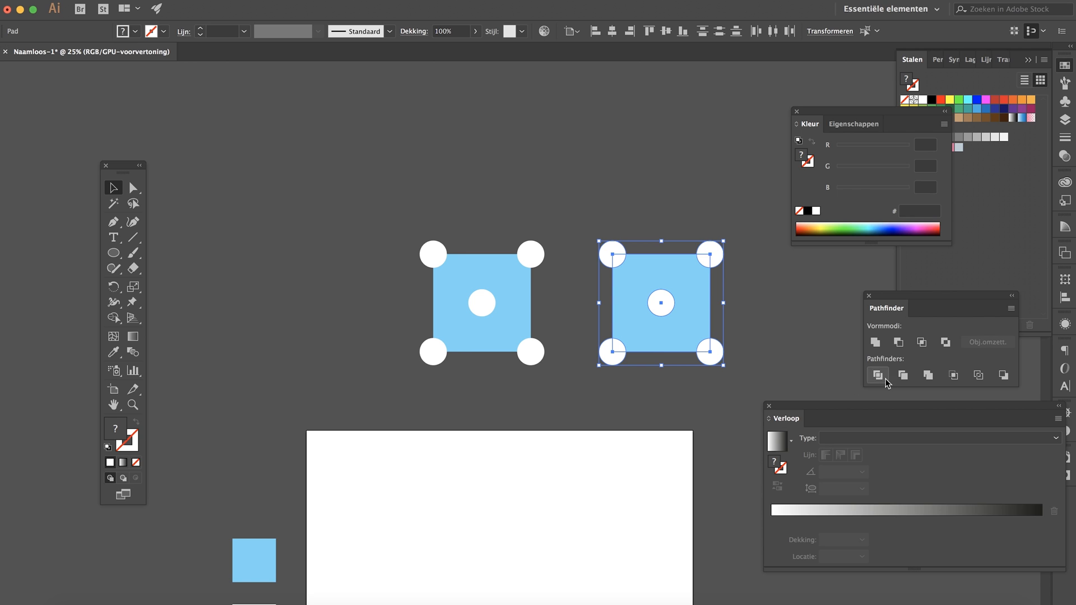
{"action": "mouse_move", "coordinate": [877, 375]}
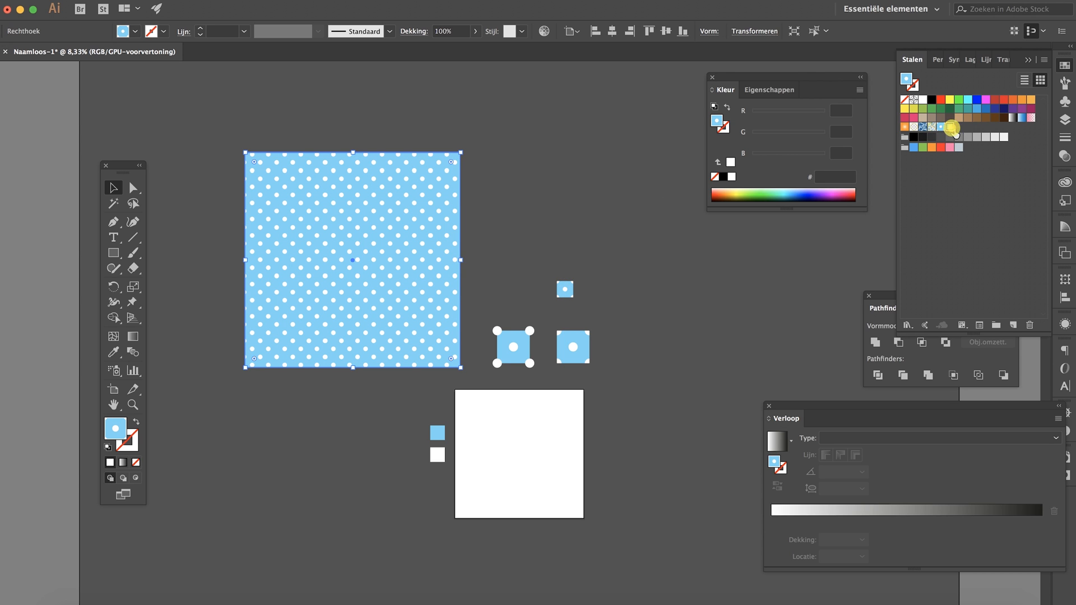
- Fill the large square with the new light-blue polka-dot pattern swatch
{"action": "left_click", "coordinate": [553, 213]}
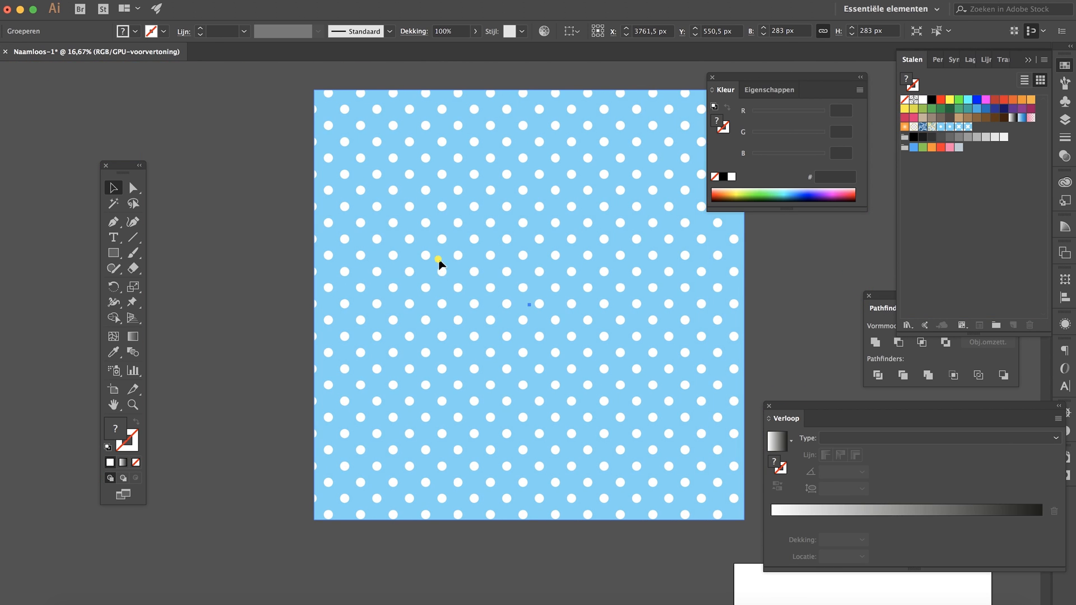
- Select the new white-crosses pattern swatch in the Swatches panel
{"action": "left_click", "coordinate": [970, 128]}
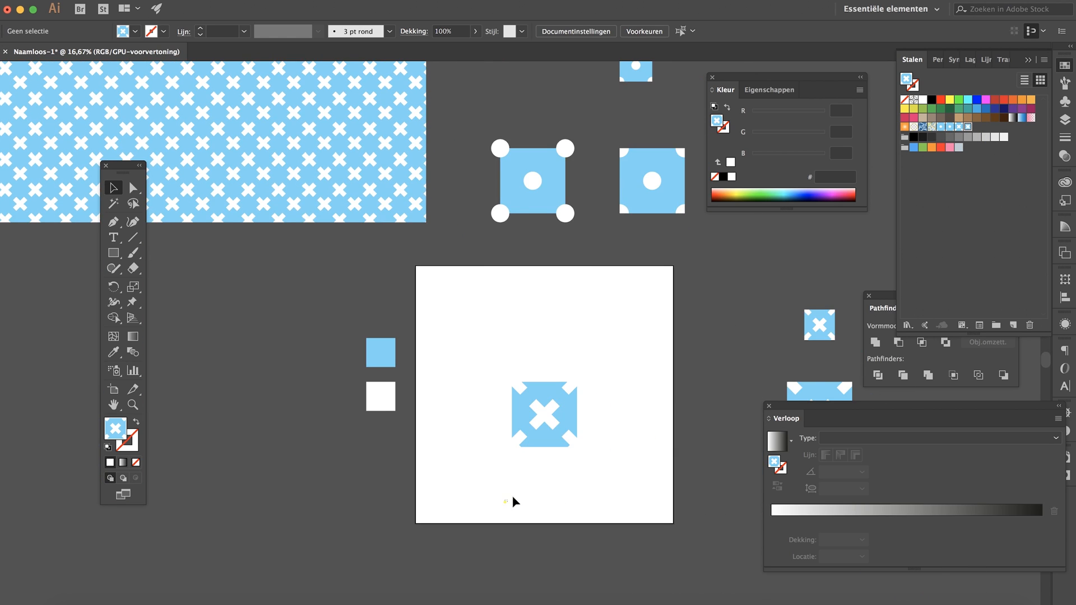
- Deselect everything on the canvas before duplicating the hearts square
{"action": "left_click", "coordinate": [357, 395]}
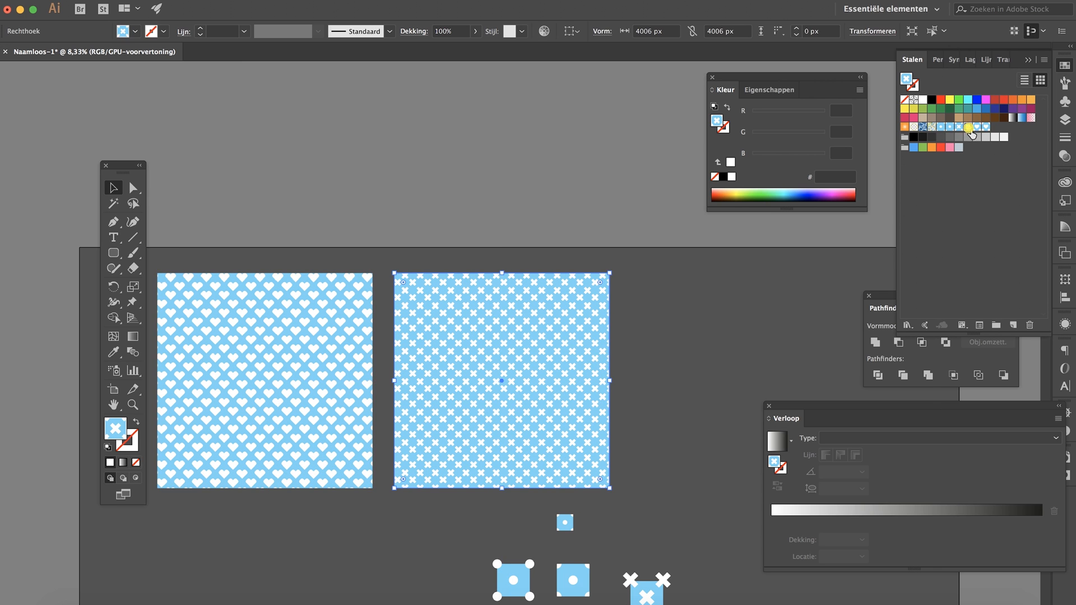
- Fill the third square with the polka-dot swatch, then deselect
{"action": "left_click", "coordinate": [967, 127]}
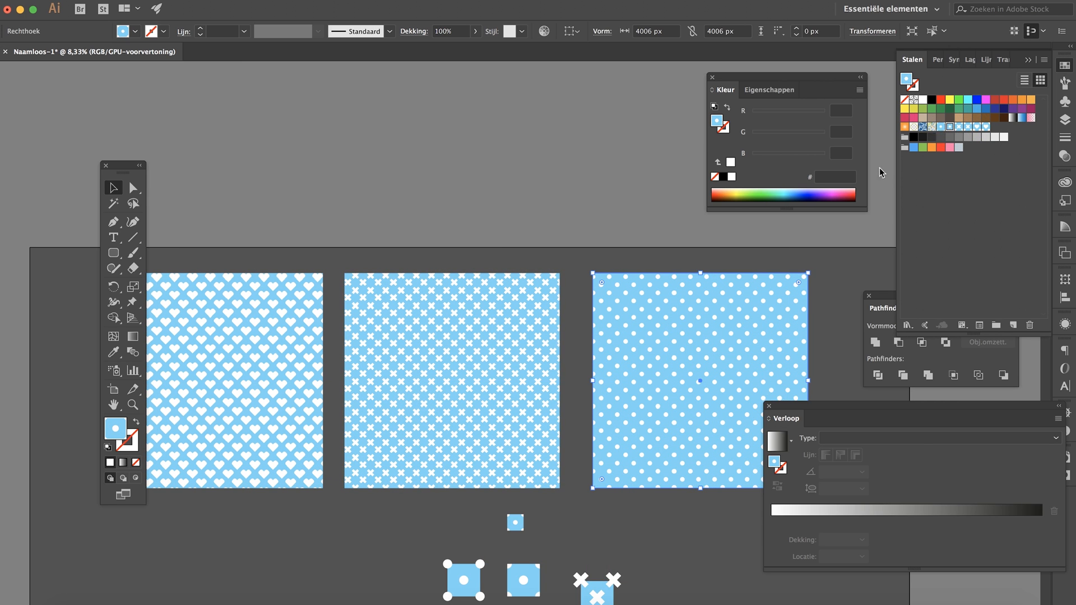
{"action": "left_click", "coordinate": [944, 328]}
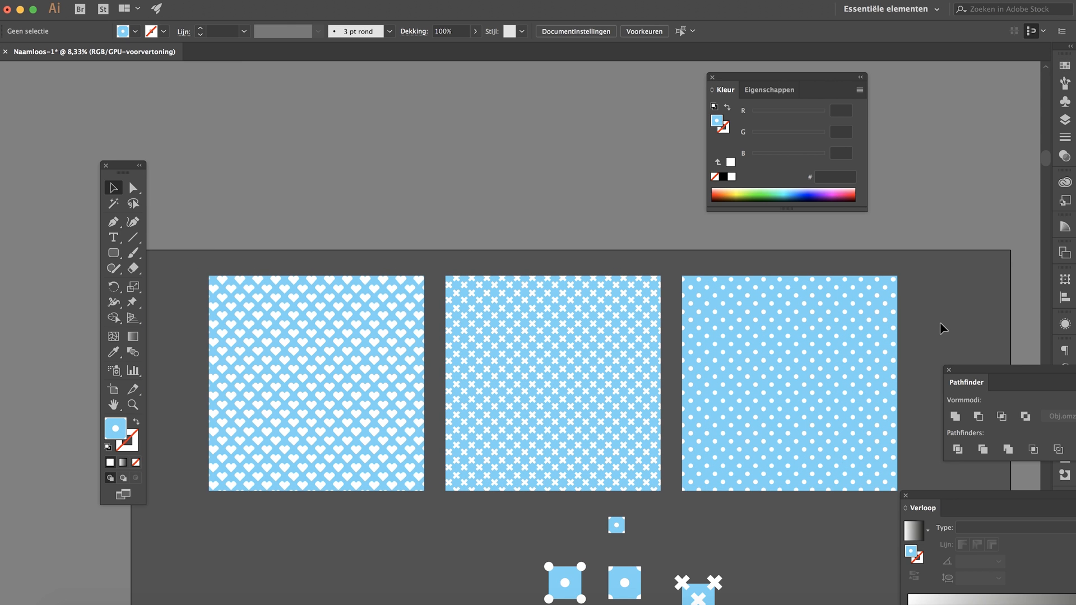